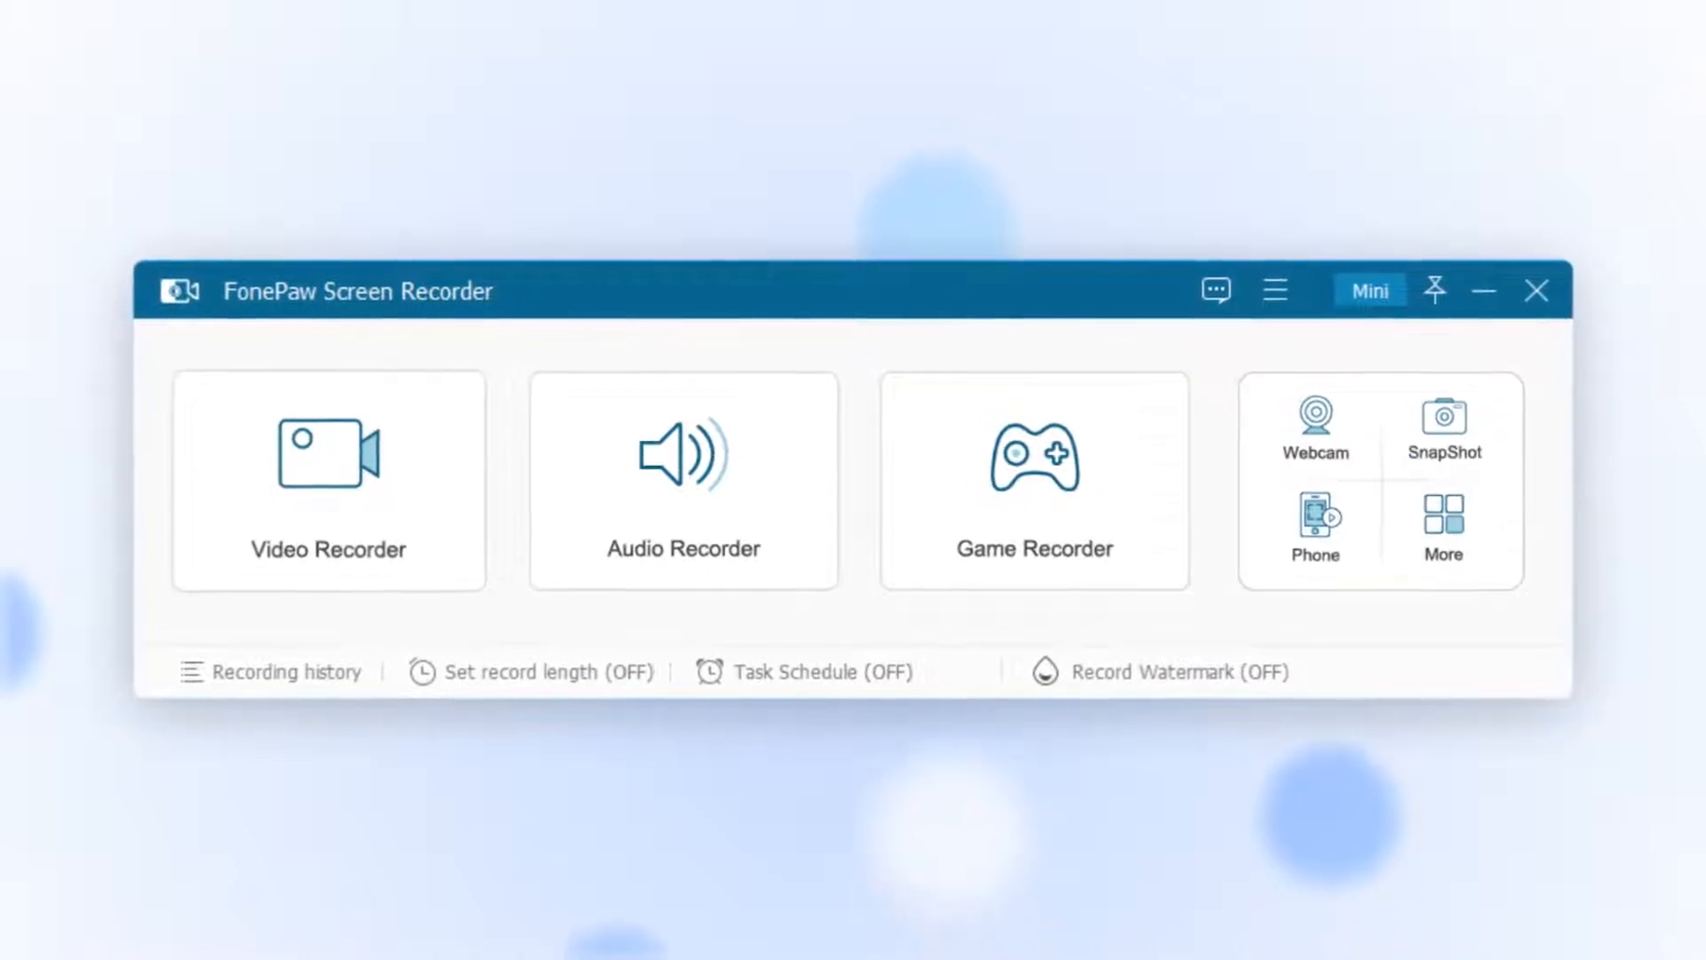
# Open Video Recorder and capture the full 1920×1080 display
pyautogui.click(327, 479)
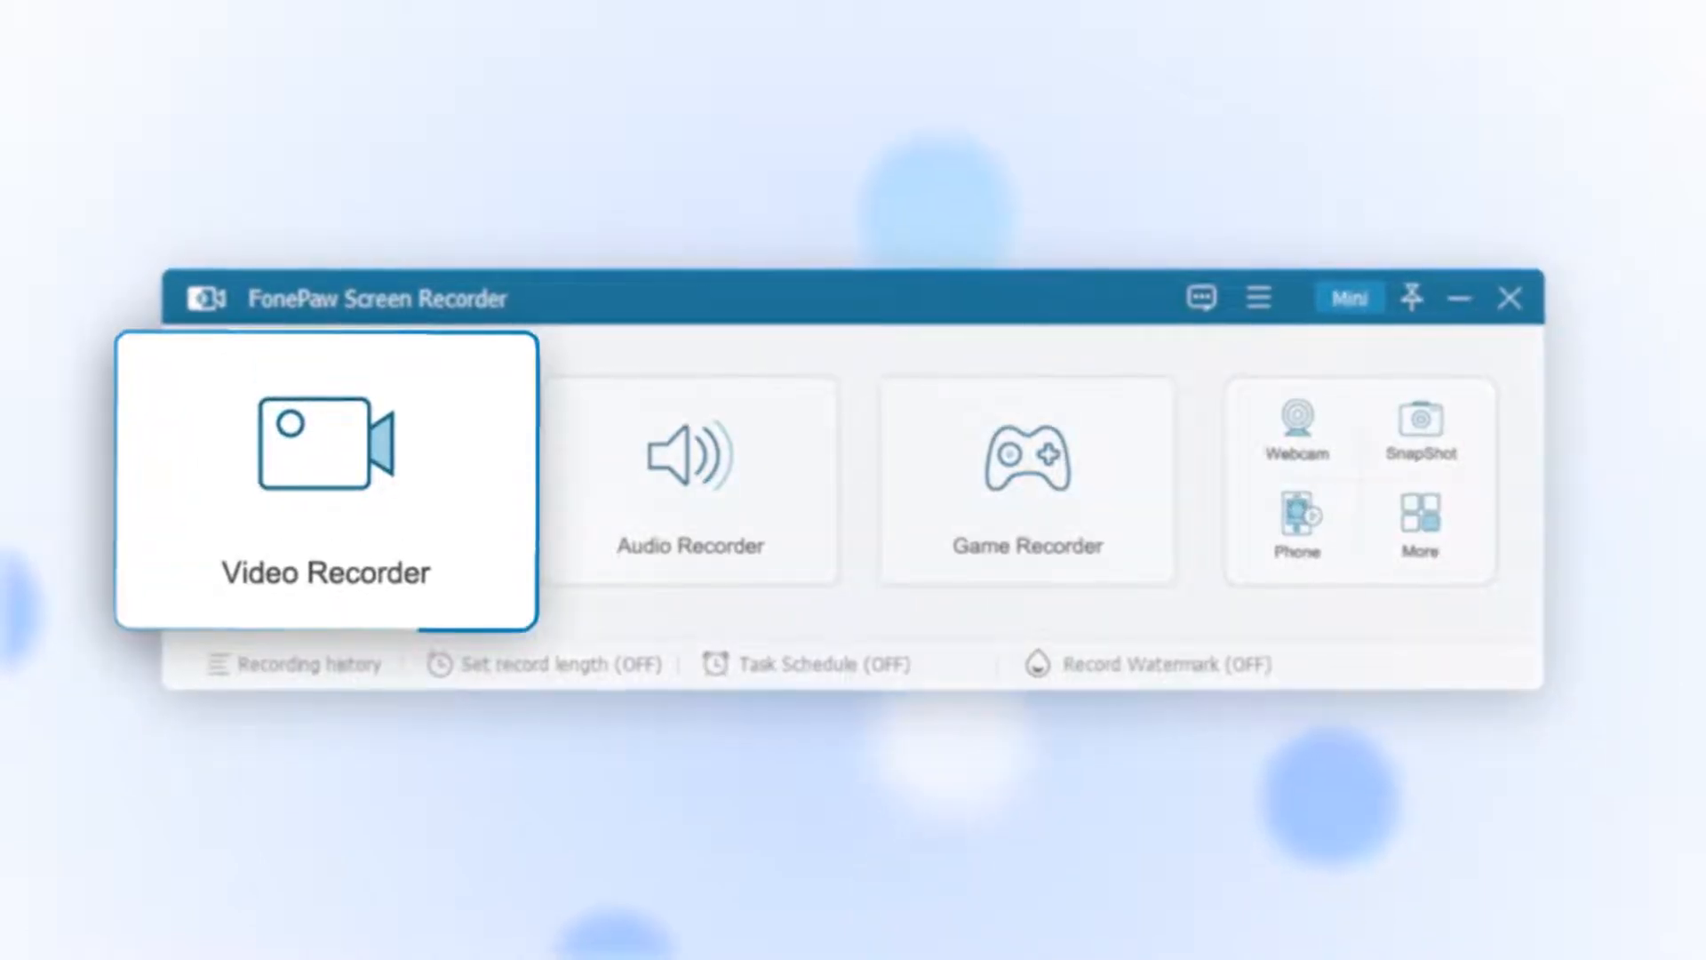
pyautogui.click(324, 479)
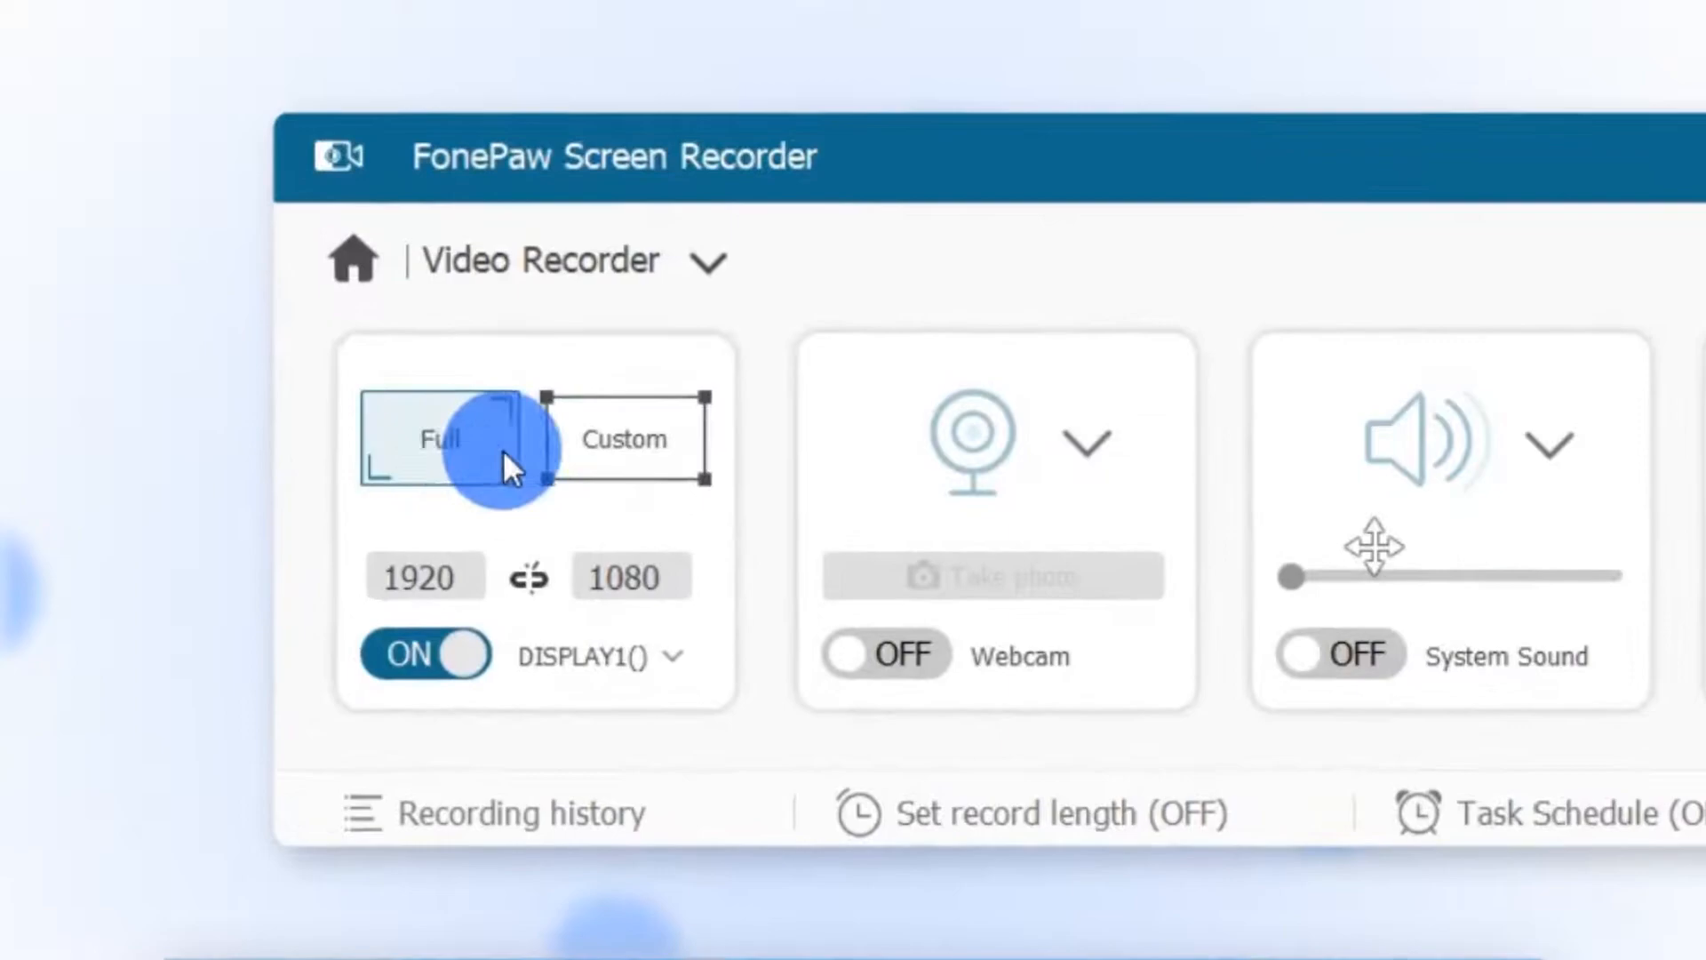
pyautogui.click(623, 438)
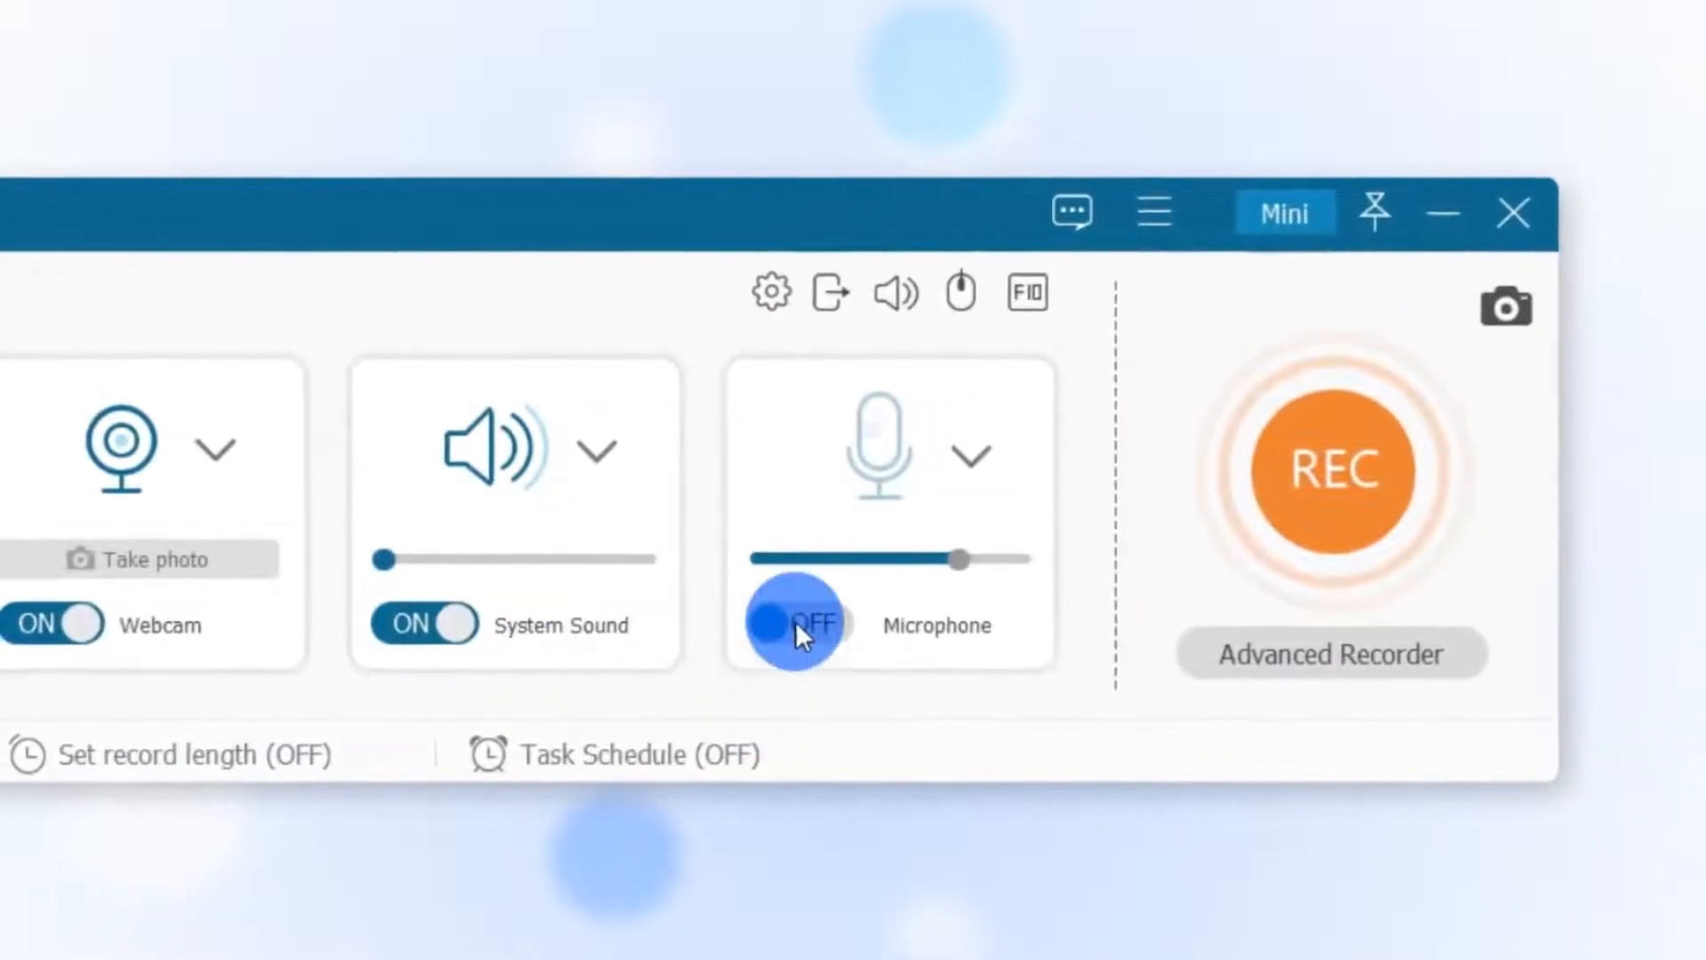
# Switch the microphone on and open the recording preferences
pyautogui.click(797, 624)
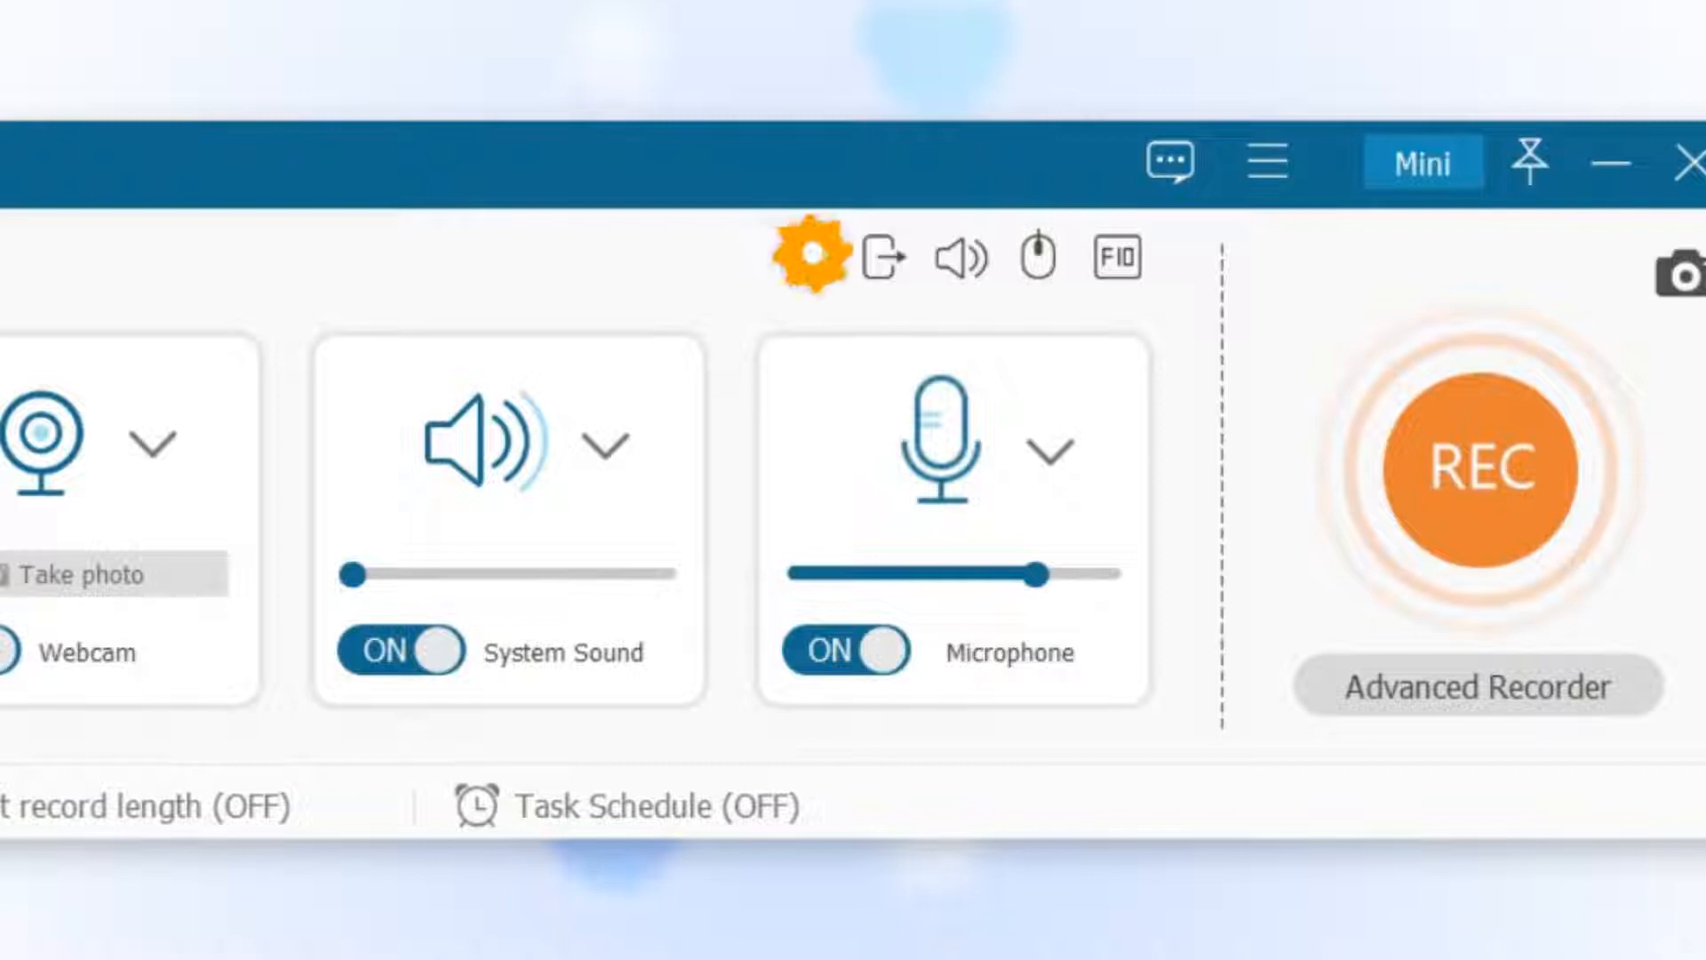
pyautogui.click(809, 258)
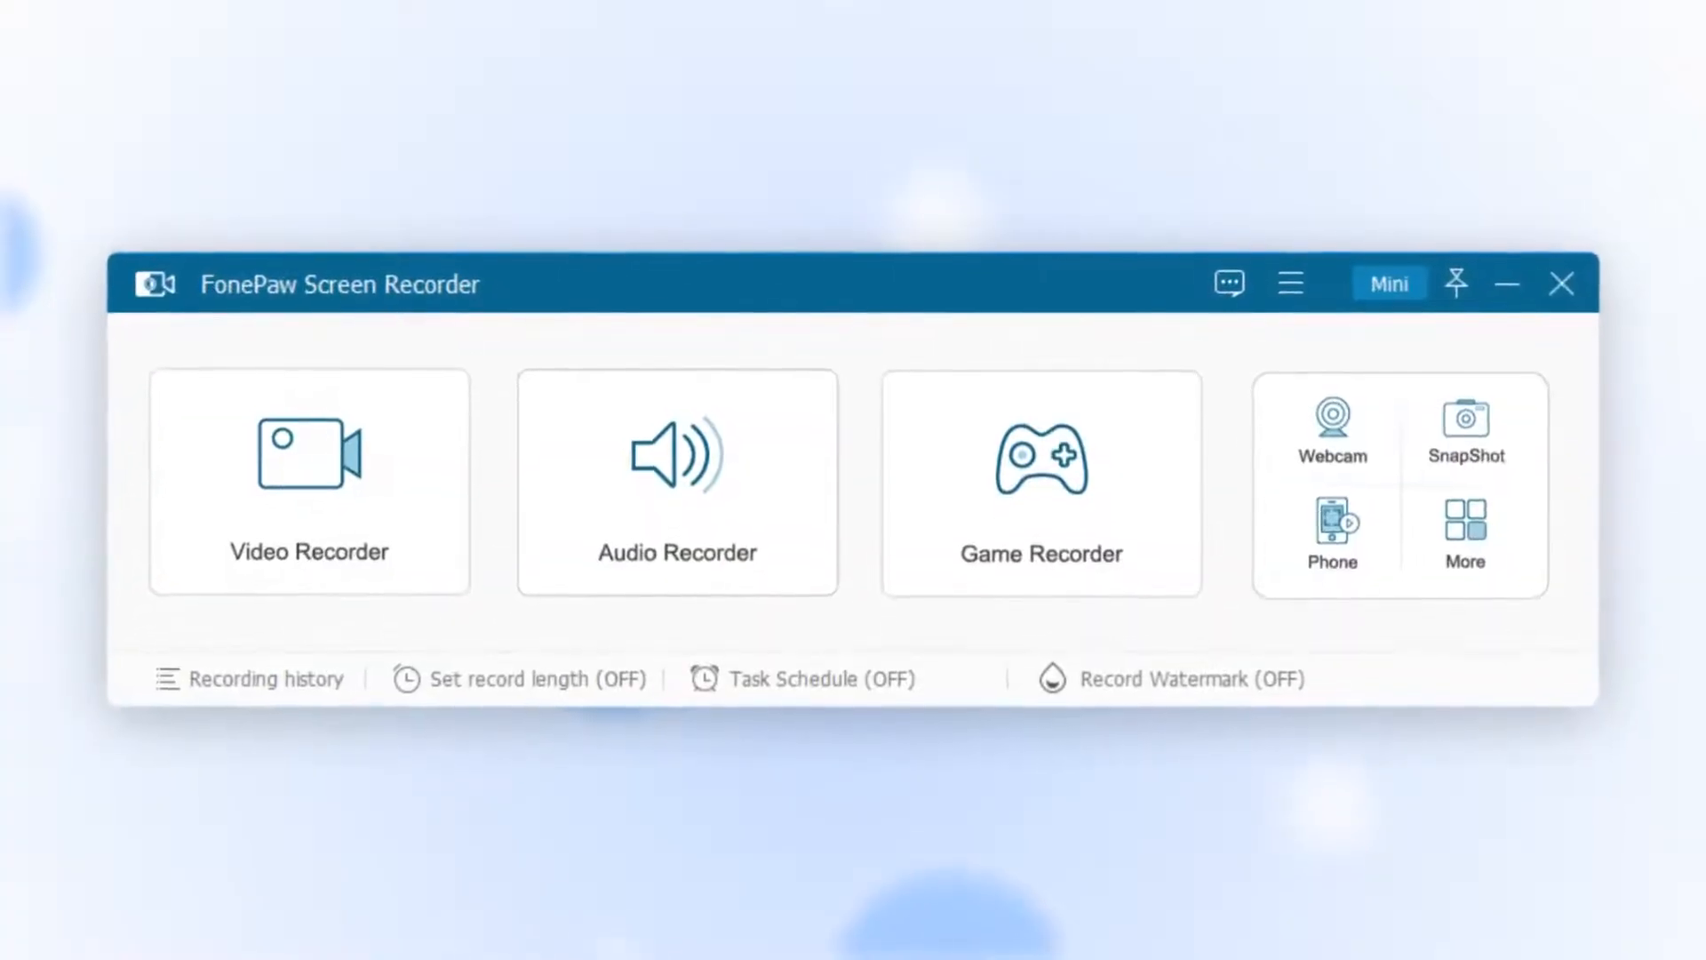
# Select the Game Recorder tile from the home screen
pyautogui.click(675, 481)
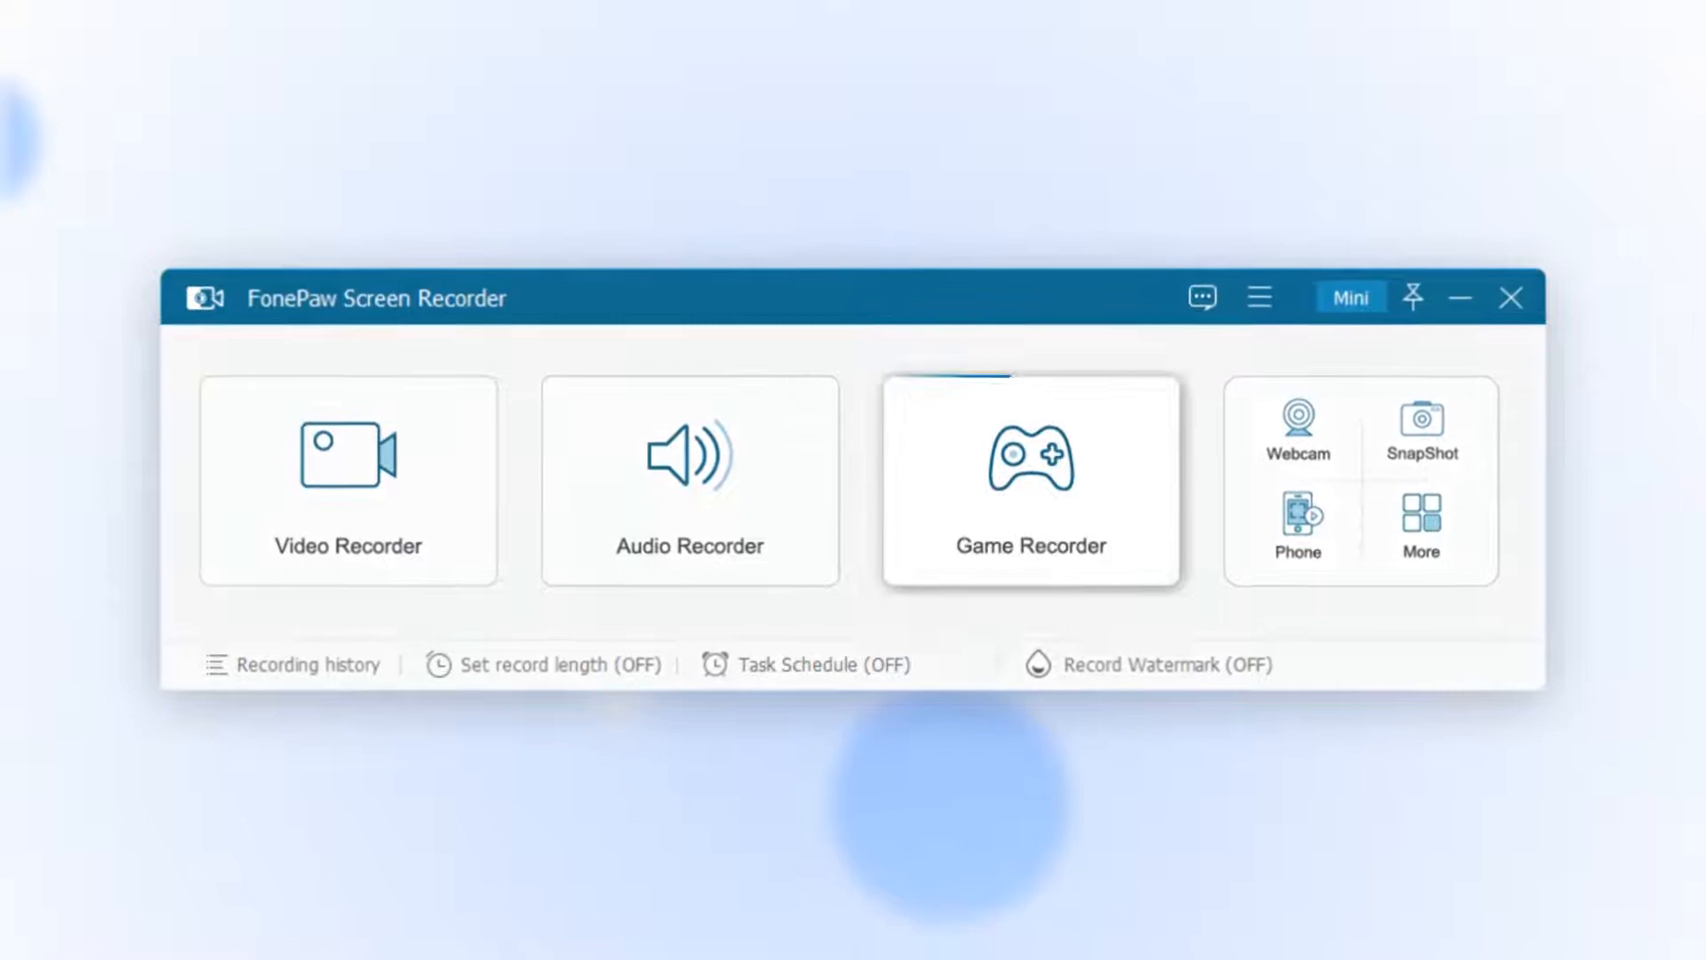
pyautogui.click(1029, 481)
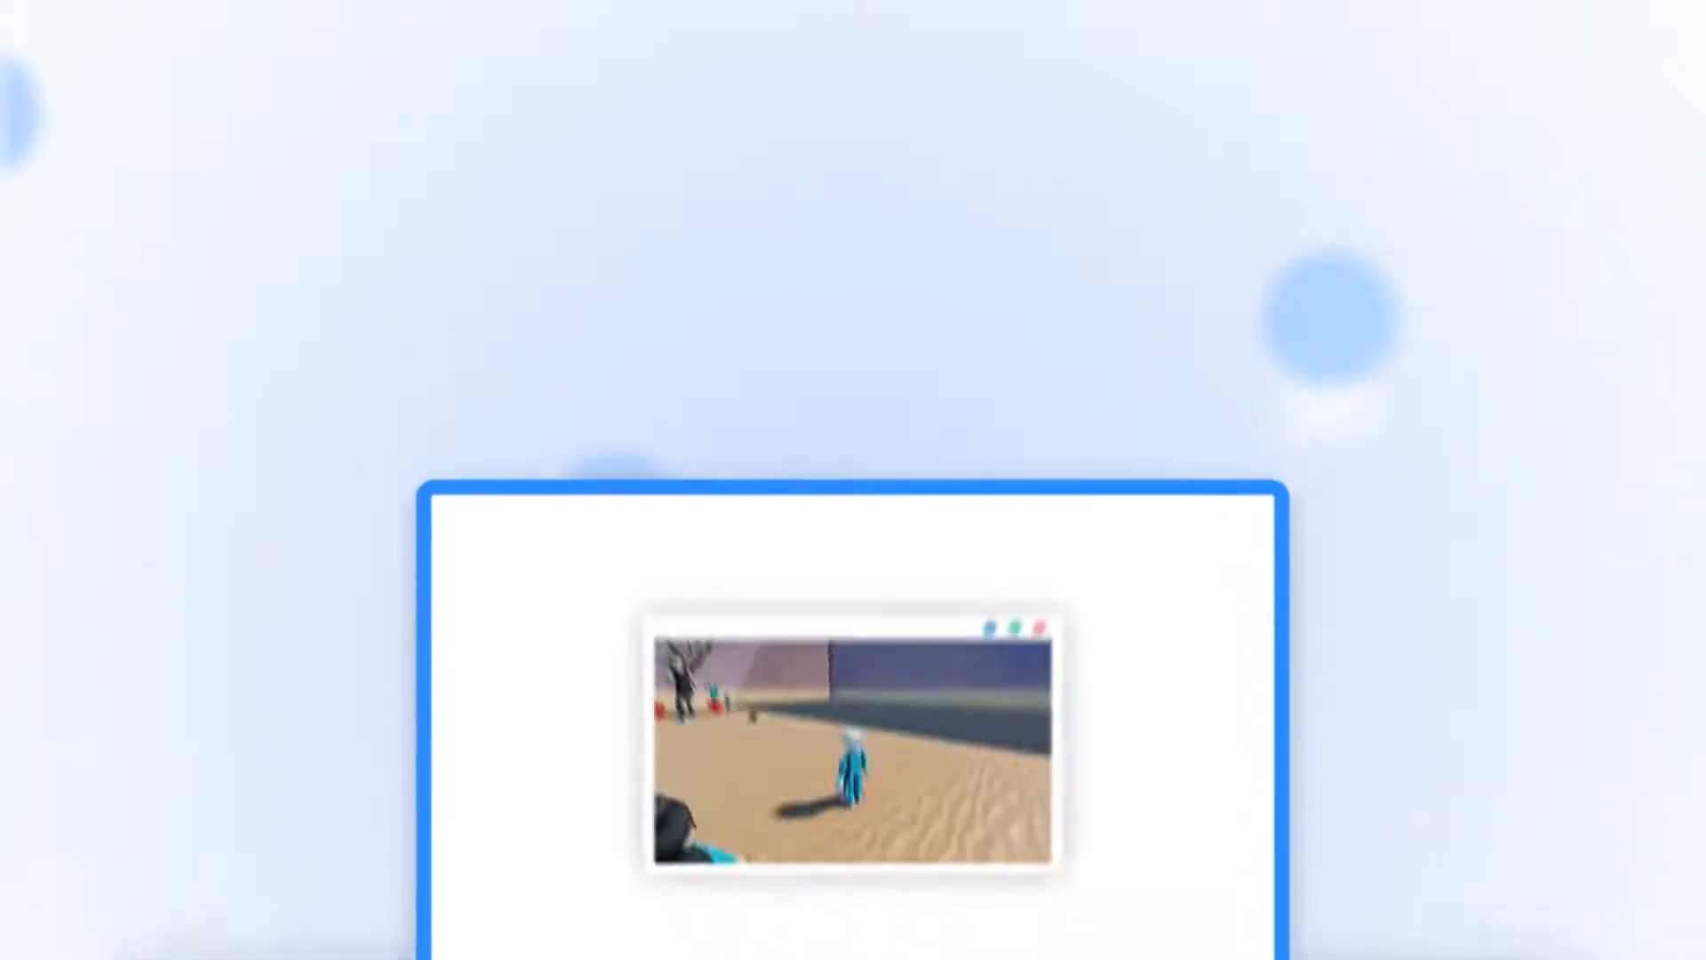